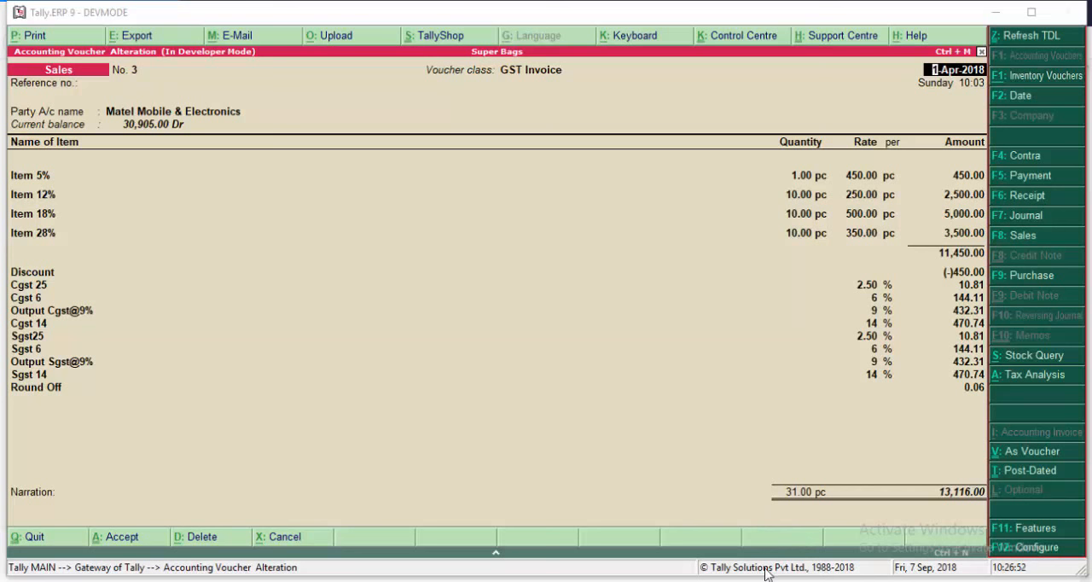
{"action": "mouse_move", "coordinate": [574, 430]}
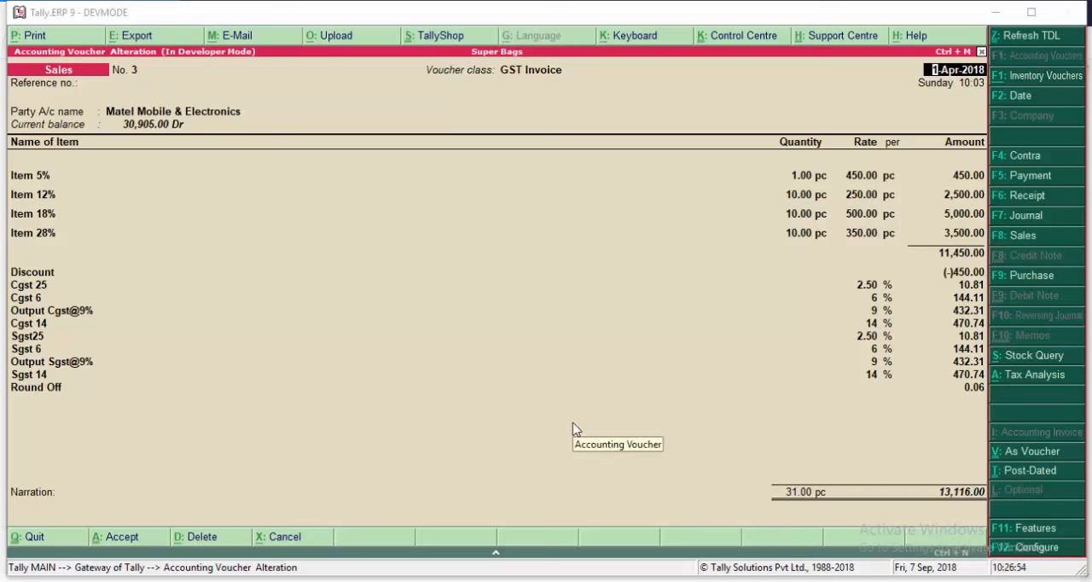
{"action": "mouse_move", "coordinate": [45, 265]}
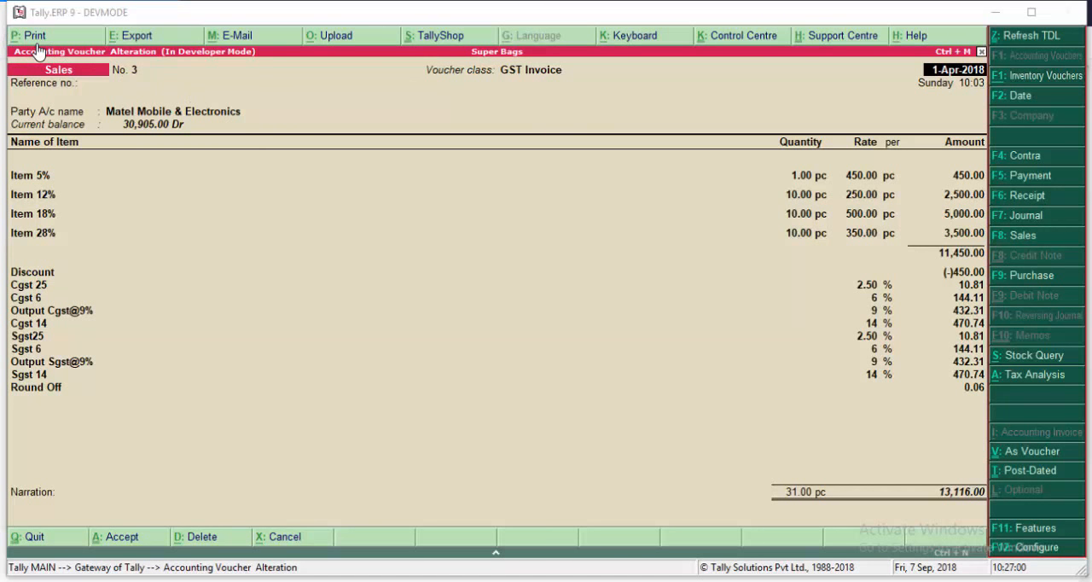
Bring up the print preview of the Super Bags tax invoice for Matel Mobile & Electronics
{"action": "left_click", "coordinate": [28, 34]}
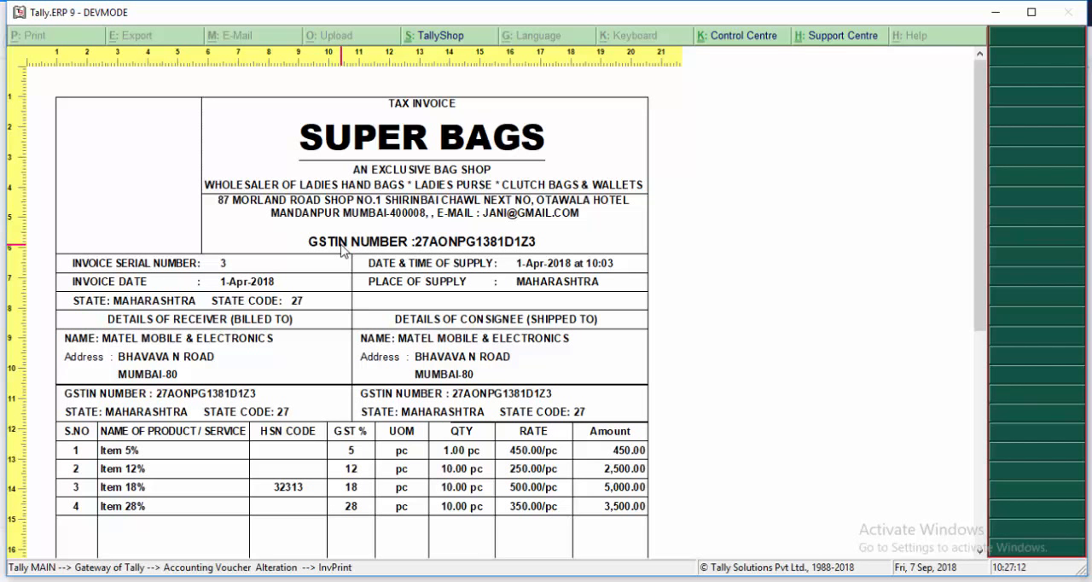
{"action": "mouse_move", "coordinate": [116, 277]}
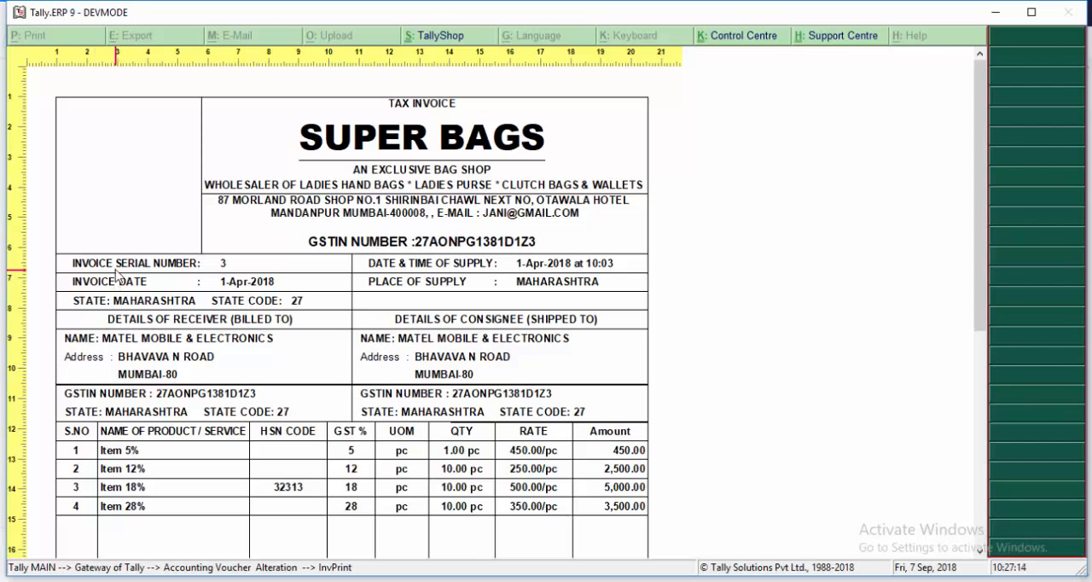
{"action": "mouse_move", "coordinate": [491, 297]}
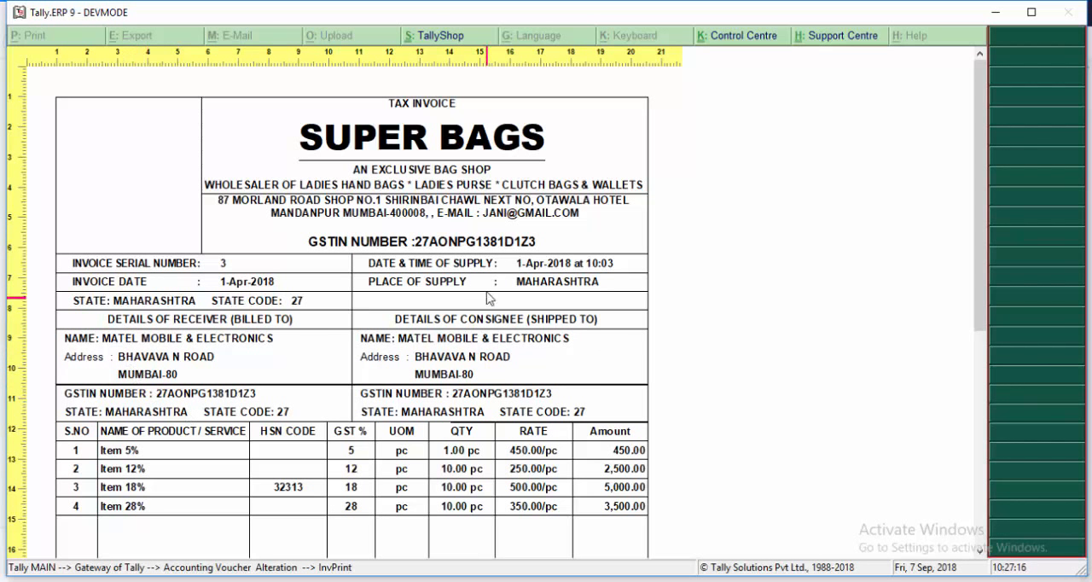
{"action": "mouse_move", "coordinate": [226, 393]}
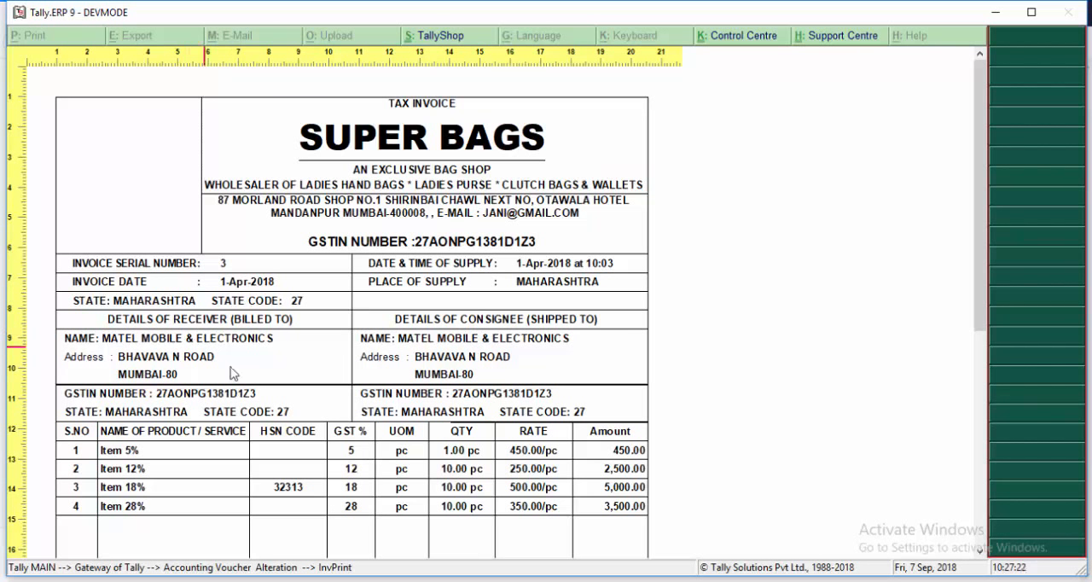
{"action": "mouse_move", "coordinate": [301, 467]}
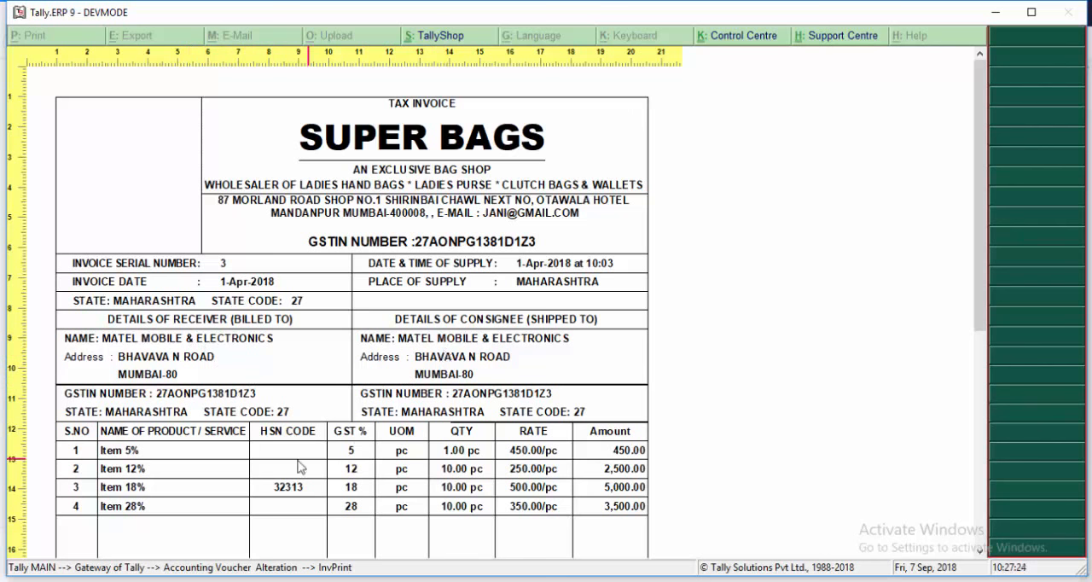
{"action": "scroll", "scroll_direction": "up", "scroll_amount": 3}
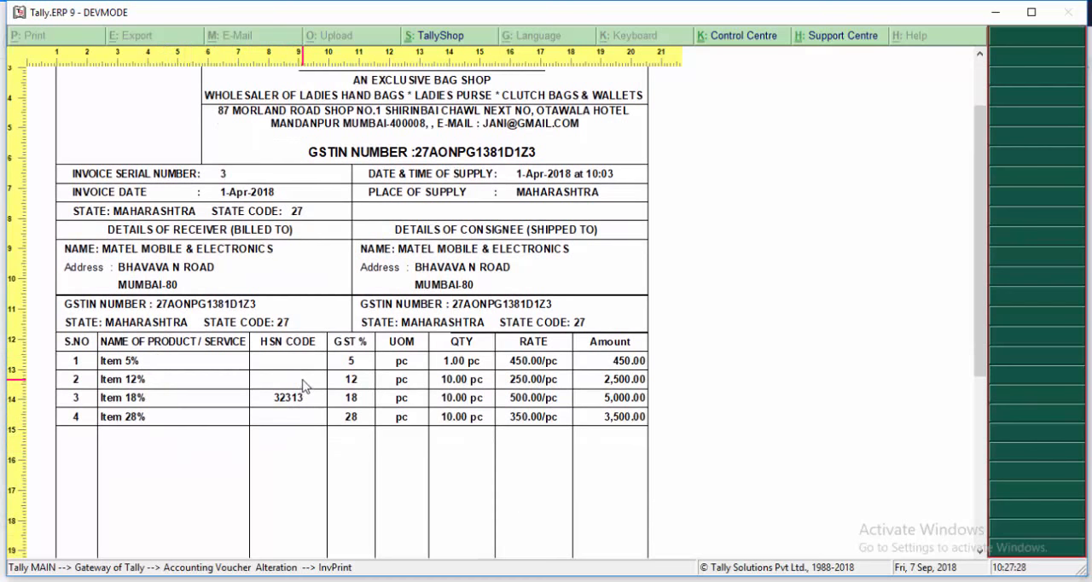
{"action": "scroll", "scroll_direction": "down", "scroll_amount": 3}
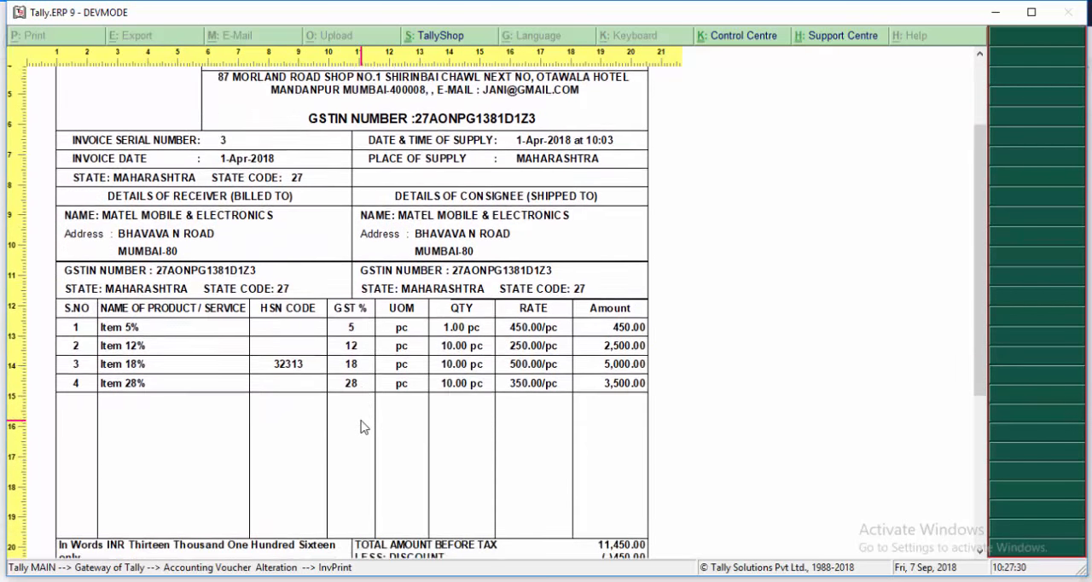
{"action": "scroll", "scroll_direction": "down", "scroll_amount": 3}
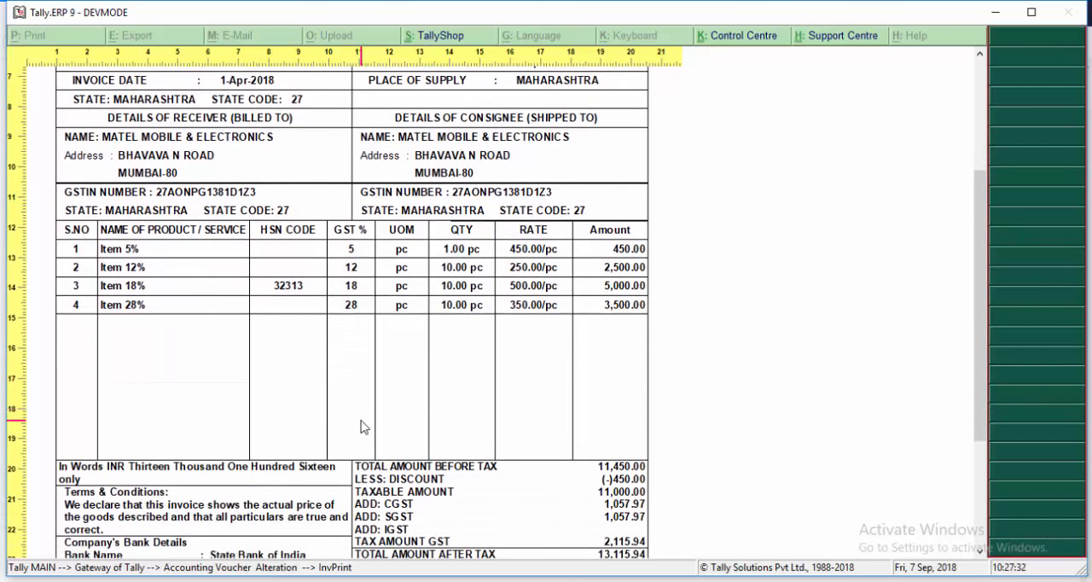
{"action": "scroll", "scroll_direction": "down", "scroll_amount": 3}
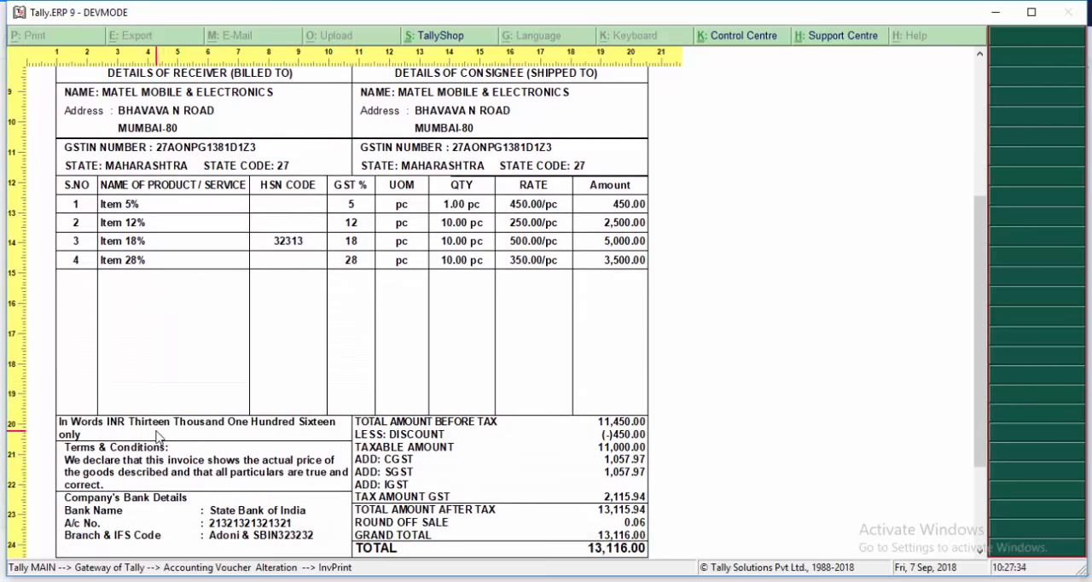
{"action": "mouse_move", "coordinate": [152, 474]}
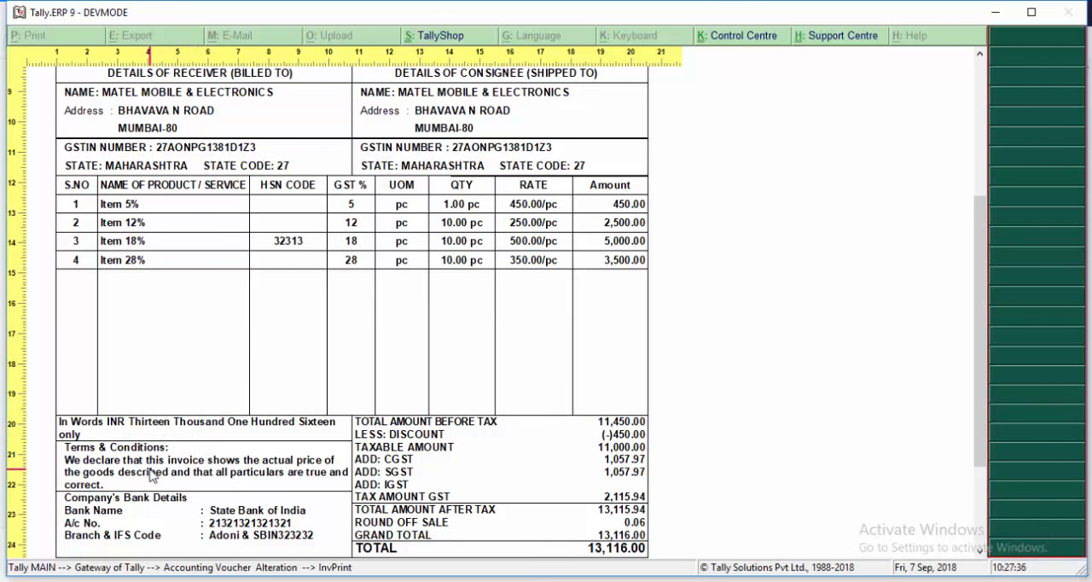
{"action": "scroll", "scroll_direction": "down", "scroll_amount": 3}
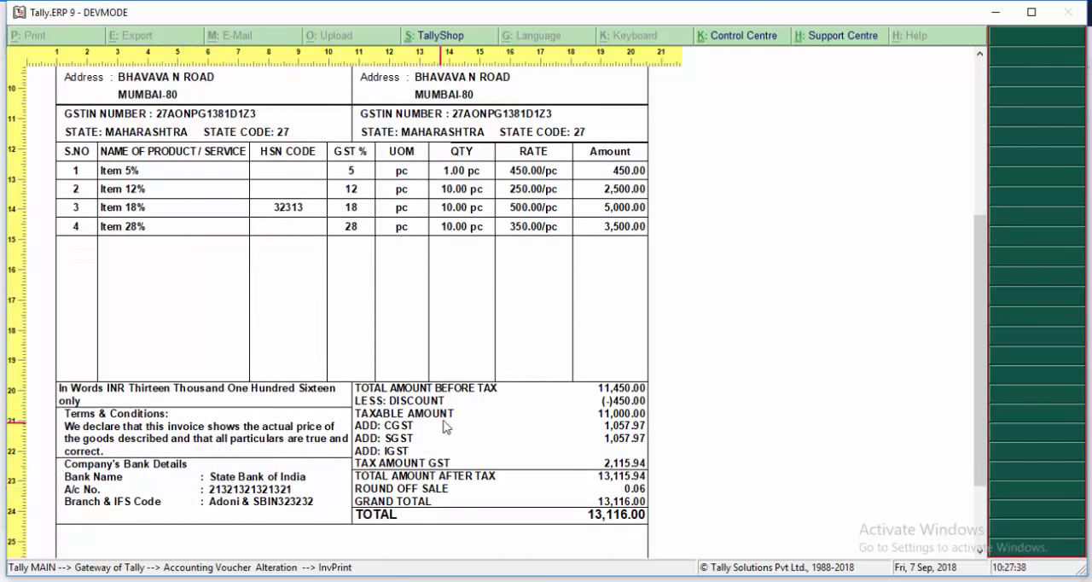
{"action": "mouse_move", "coordinate": [618, 447]}
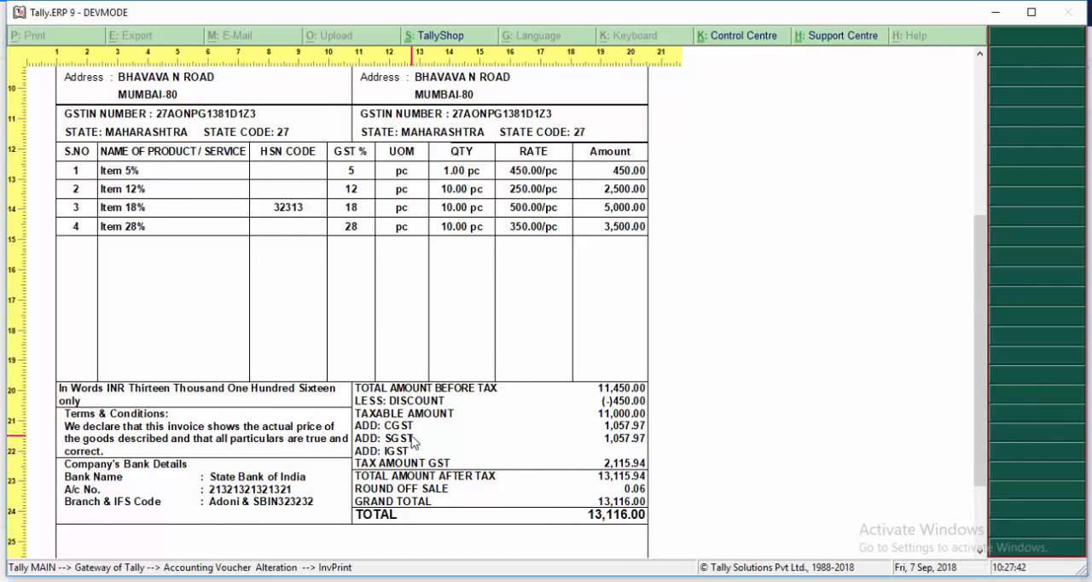
{"action": "mouse_move", "coordinate": [433, 427]}
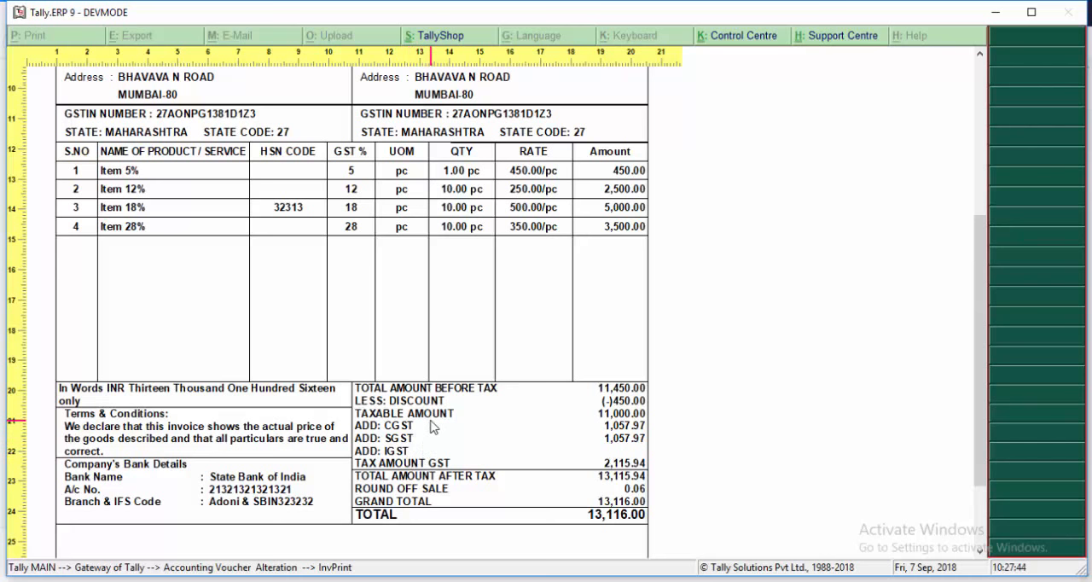
{"action": "mouse_move", "coordinate": [597, 440]}
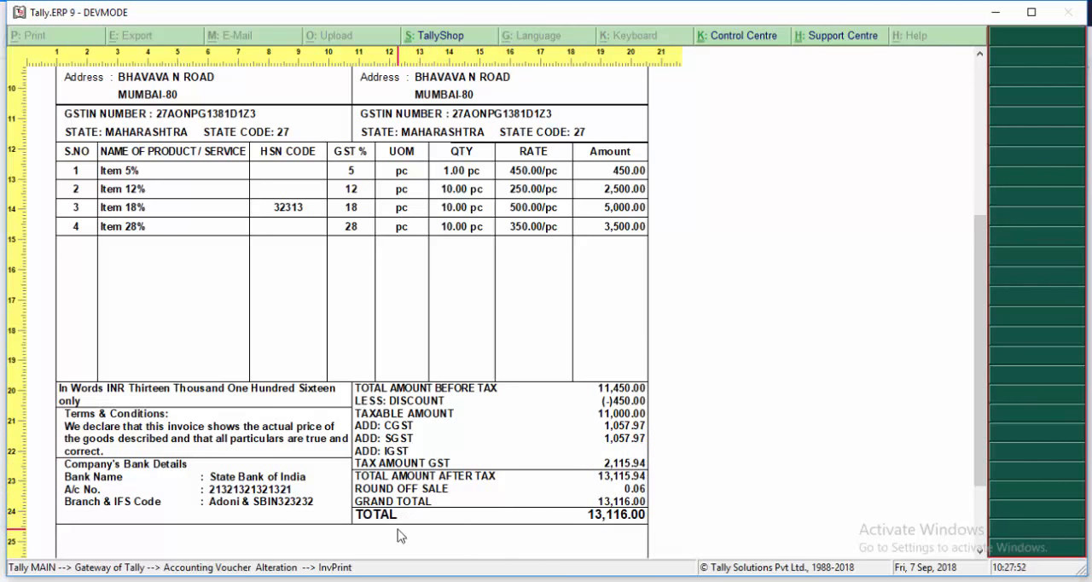
{"action": "scroll", "scroll_direction": "up", "scroll_amount": 3}
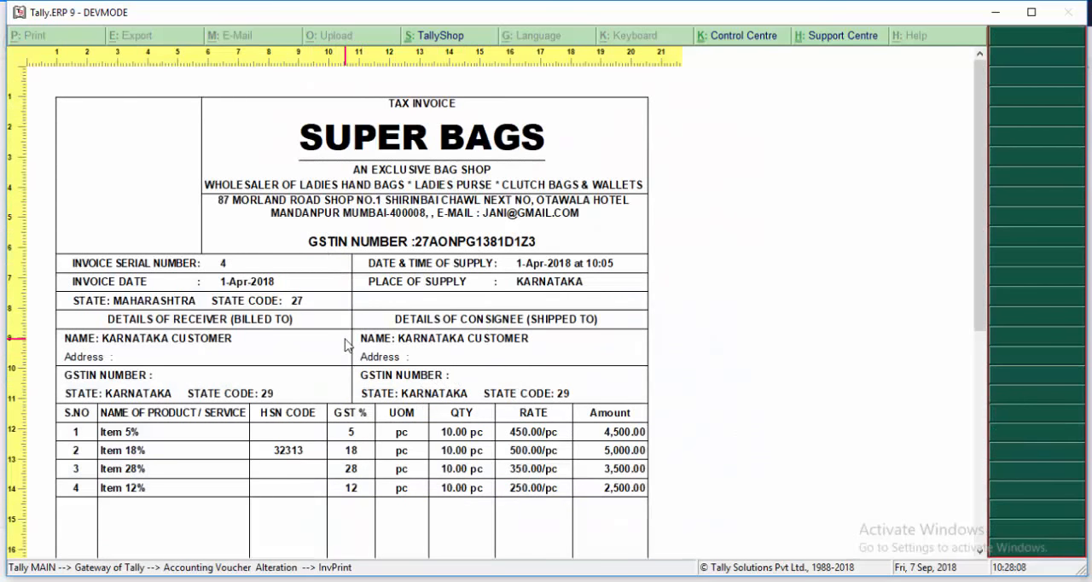
Scroll the invoice 4 preview down to the IGST 2,327.42 and grand total 17,327.00 lines
{"action": "scroll", "scroll_direction": "down", "scroll_amount": 3}
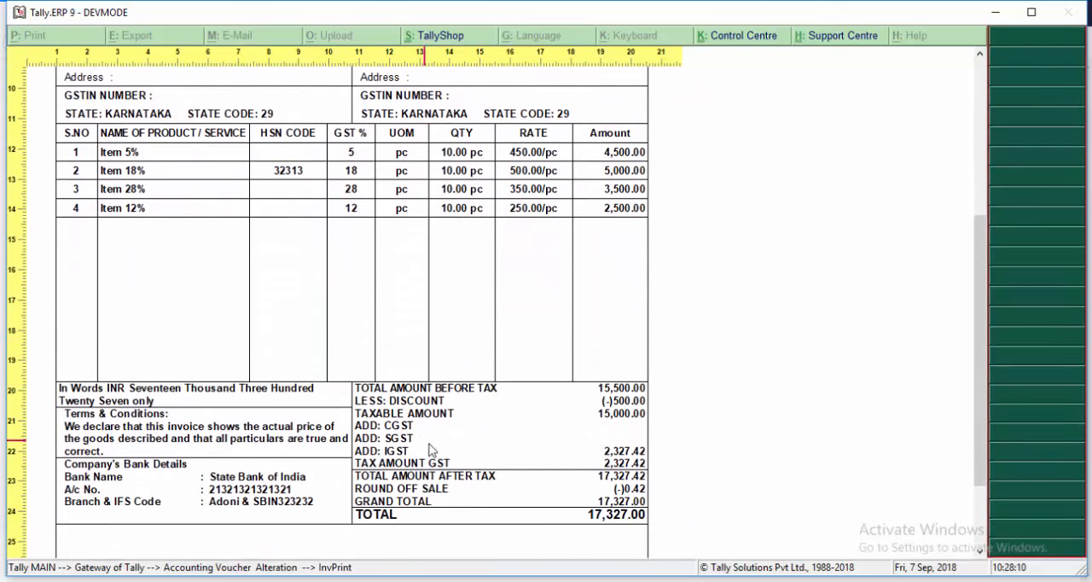